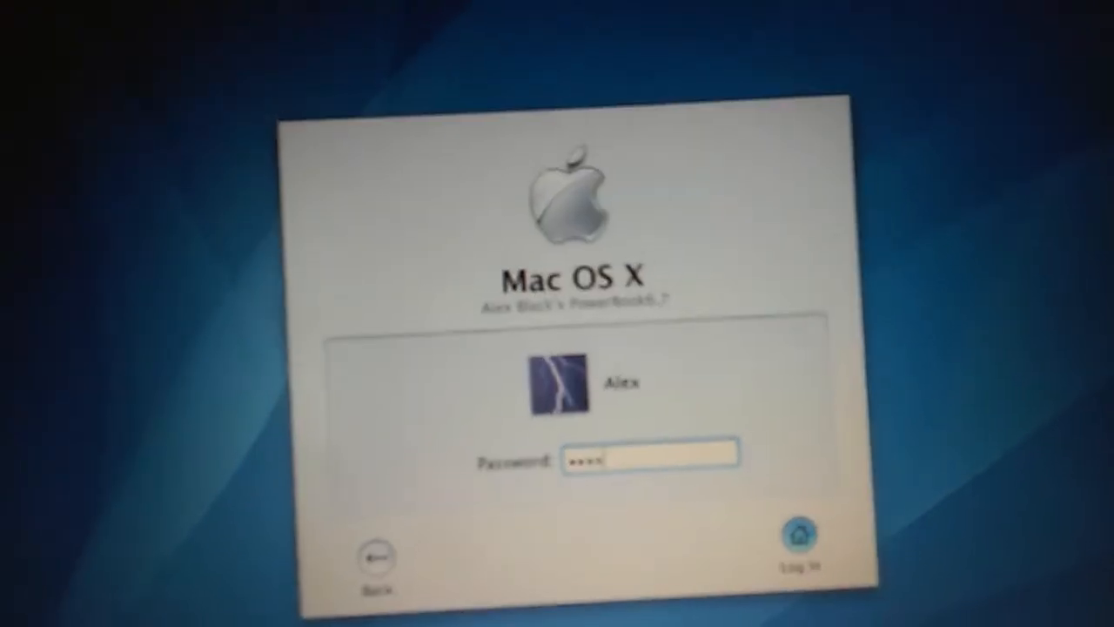
# Log in to the user account on the PowerBook
pyautogui.click(801, 534)
pyautogui.write('b')
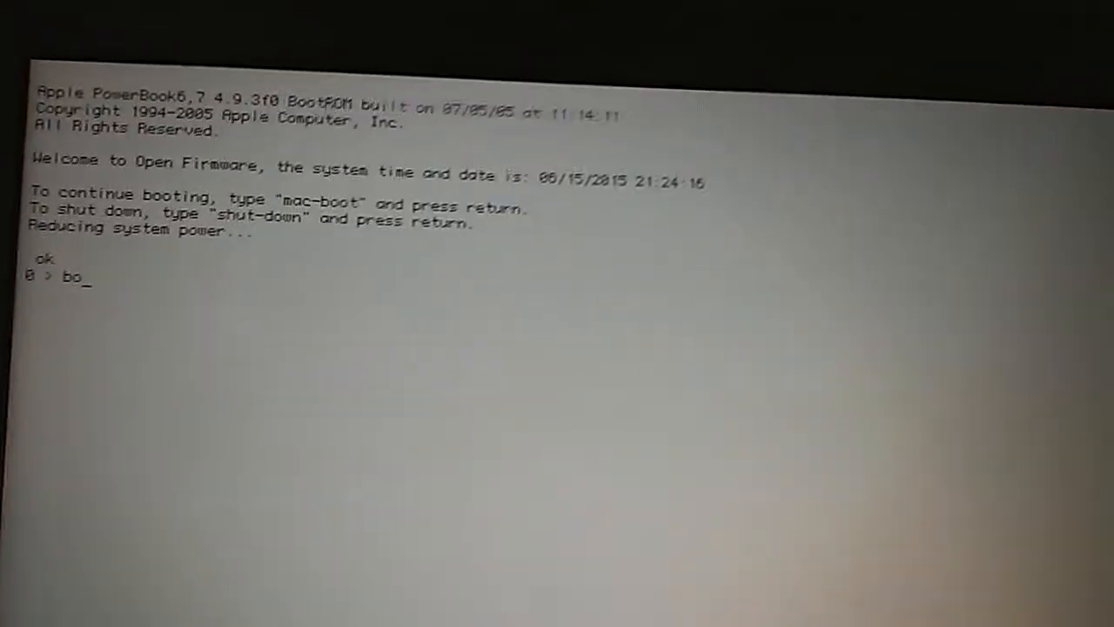
# Run the Open Firmware boot command to start the PowerBook from the USB drive
pyautogui.write('ot ud')
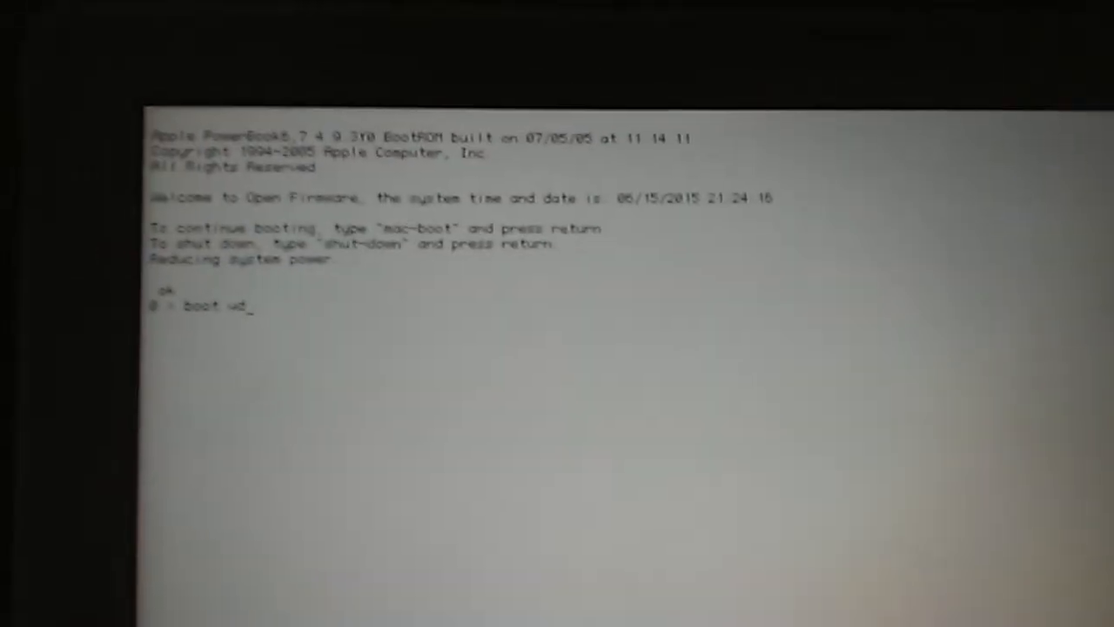
pyautogui.press('Return')
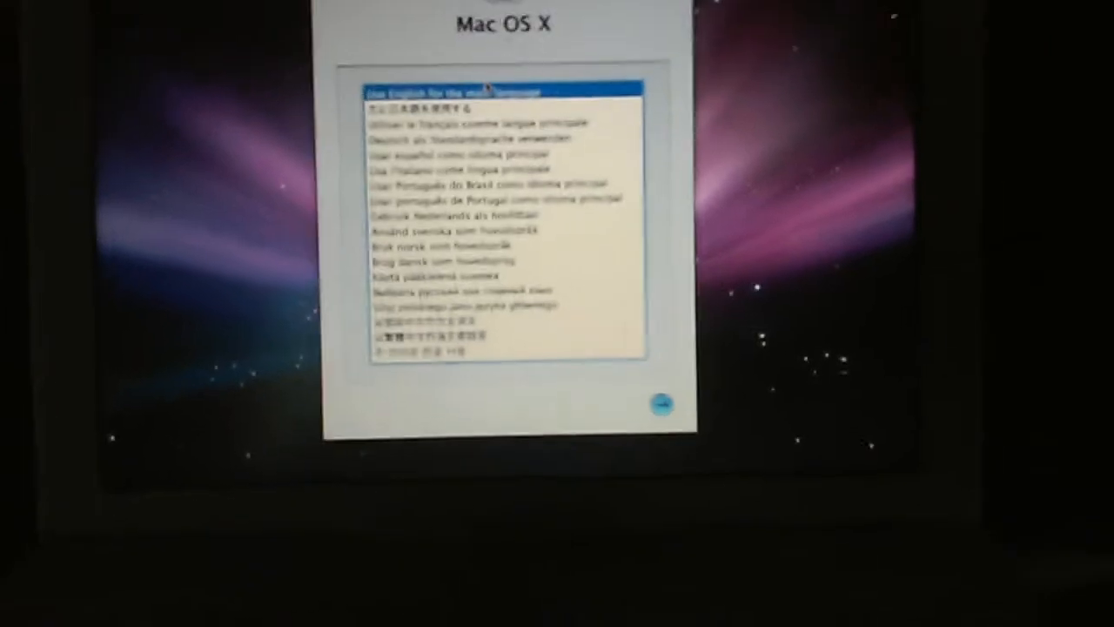
# Choose English as the main language and reach the installer Welcome screen
pyautogui.click(666, 405)
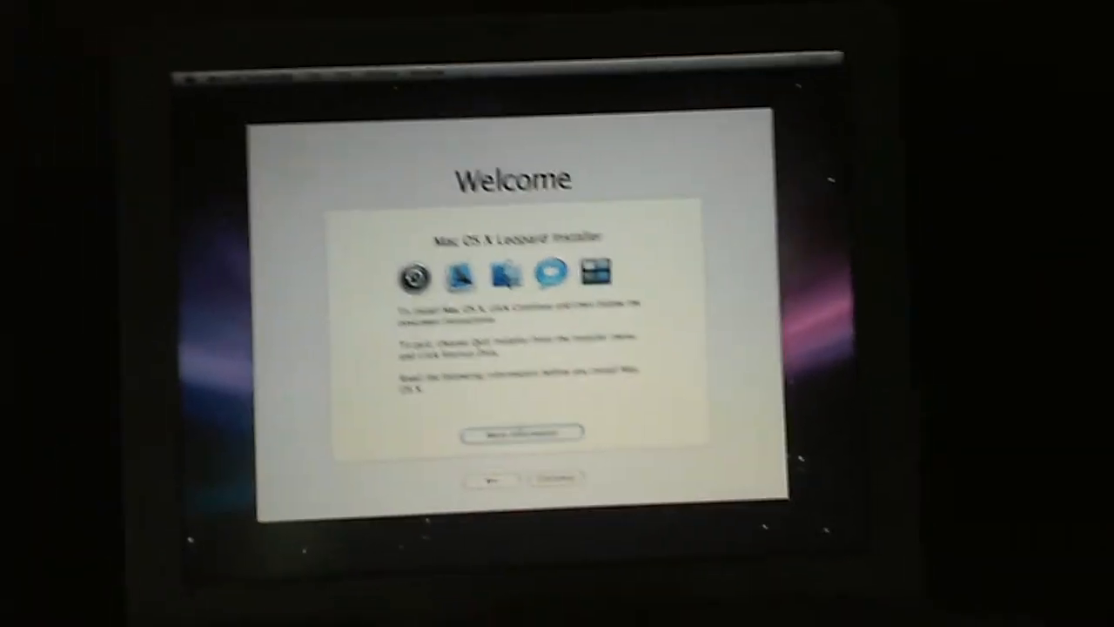
# Select iBook HD as the destination with an Erase and Install
pyautogui.click(551, 480)
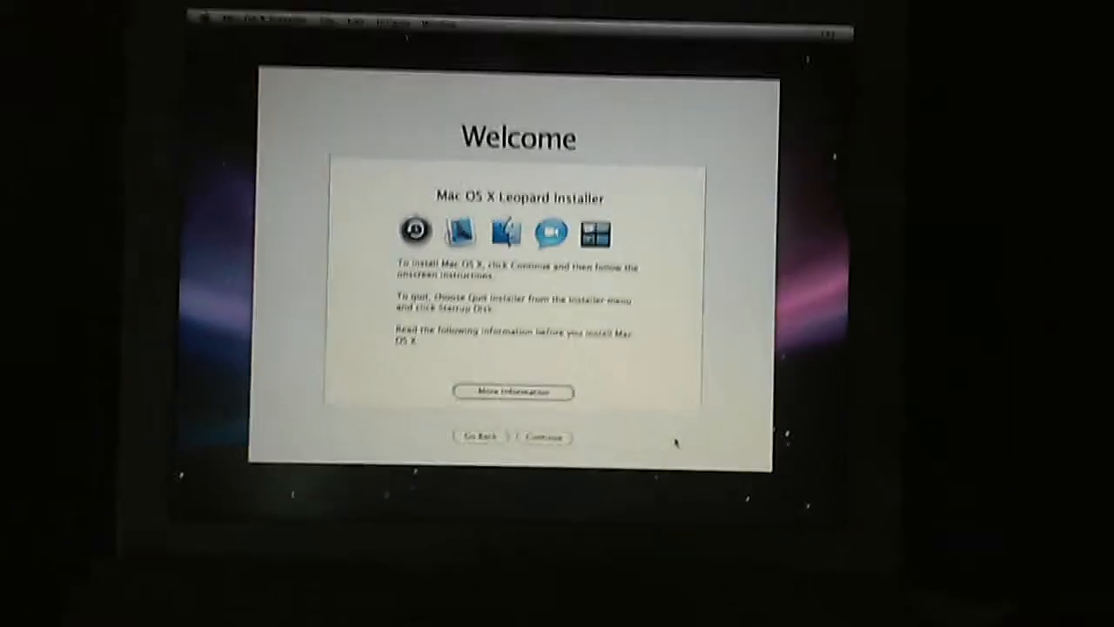
pyautogui.click(543, 437)
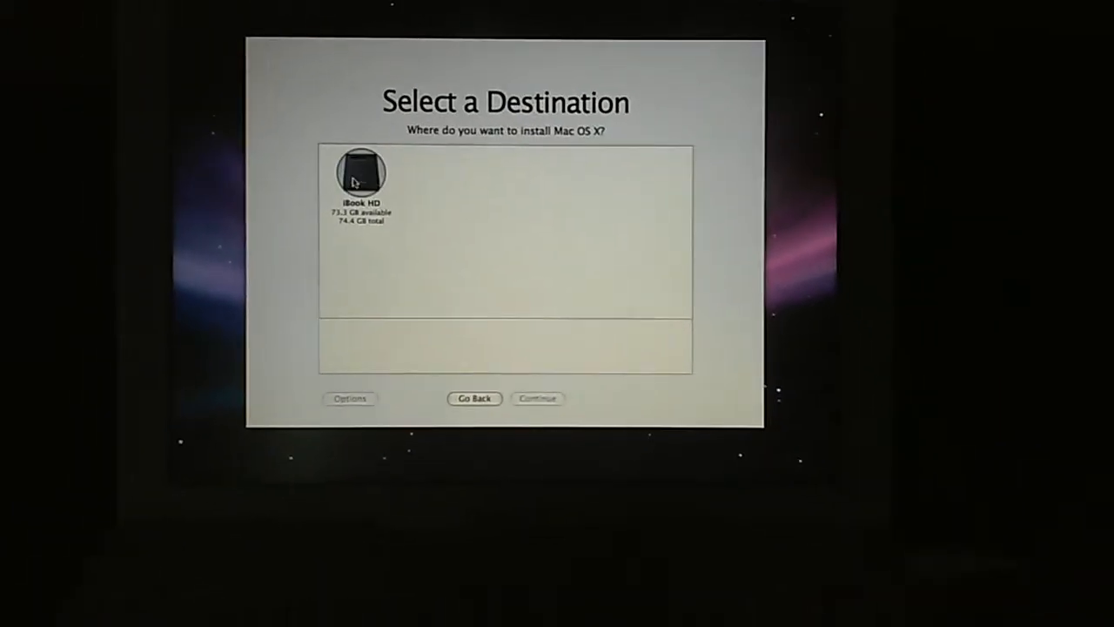
pyautogui.click(360, 171)
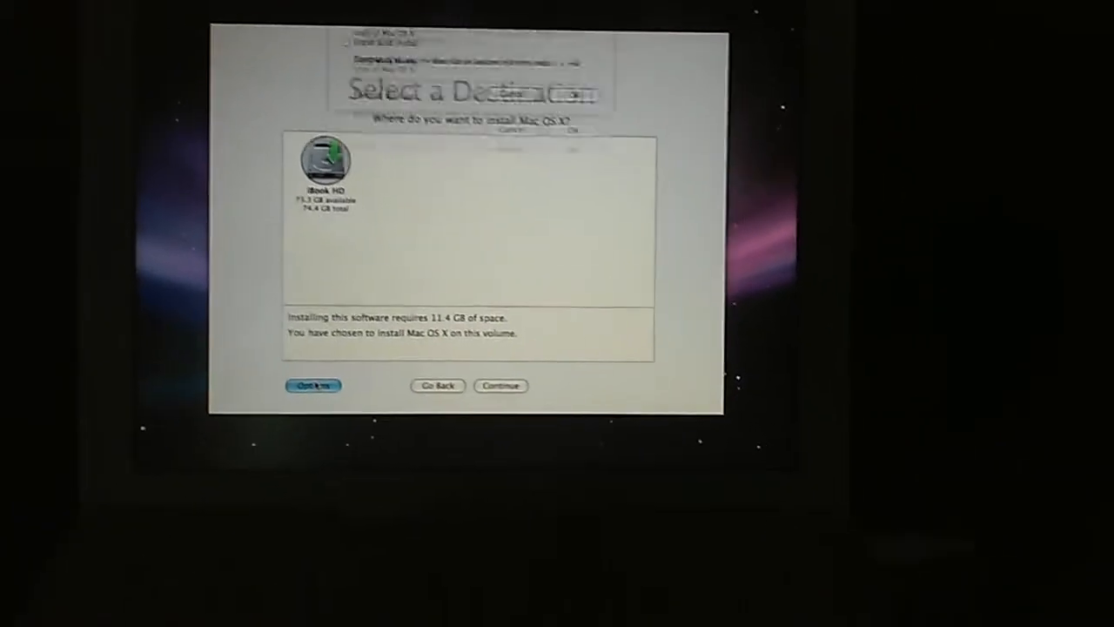
pyautogui.click(313, 386)
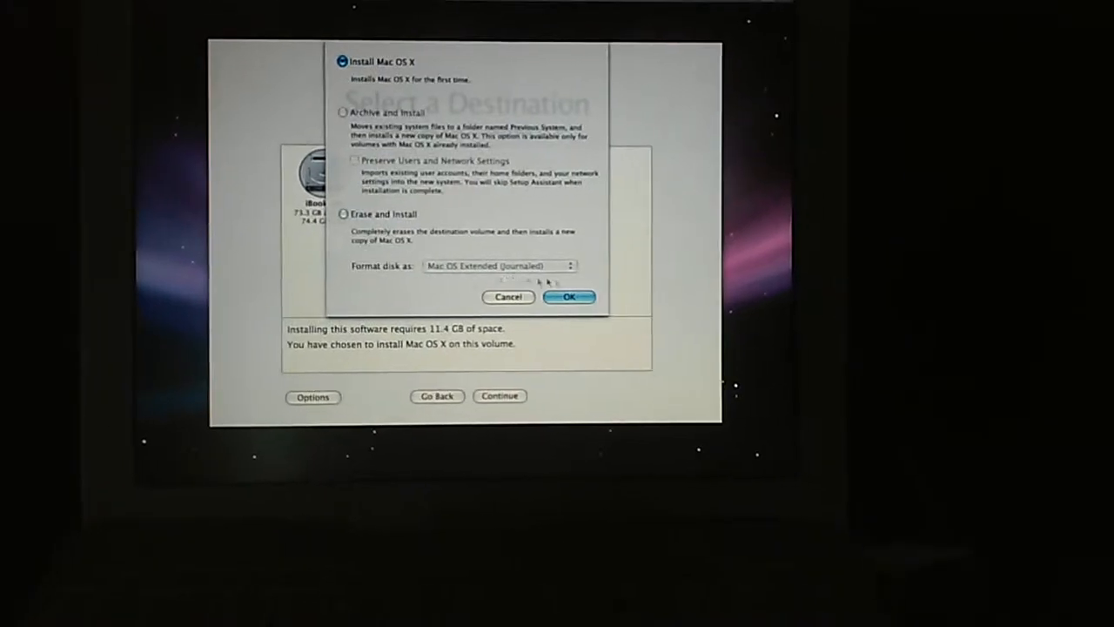
pyautogui.click(570, 297)
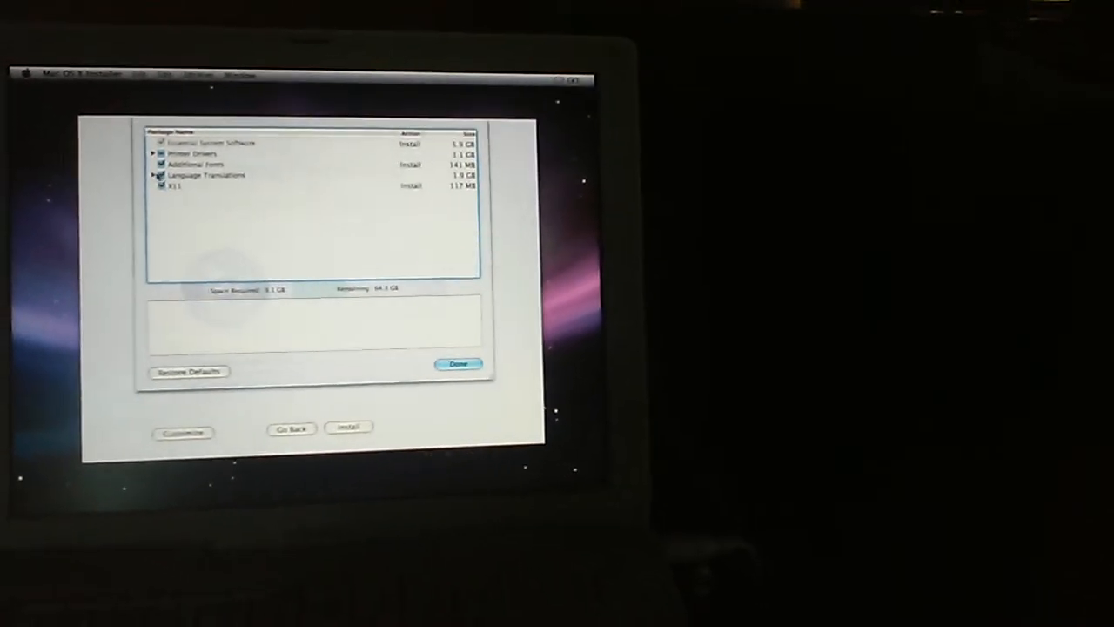
# Review the install packages and expand Language Translations
pyautogui.click(153, 175)
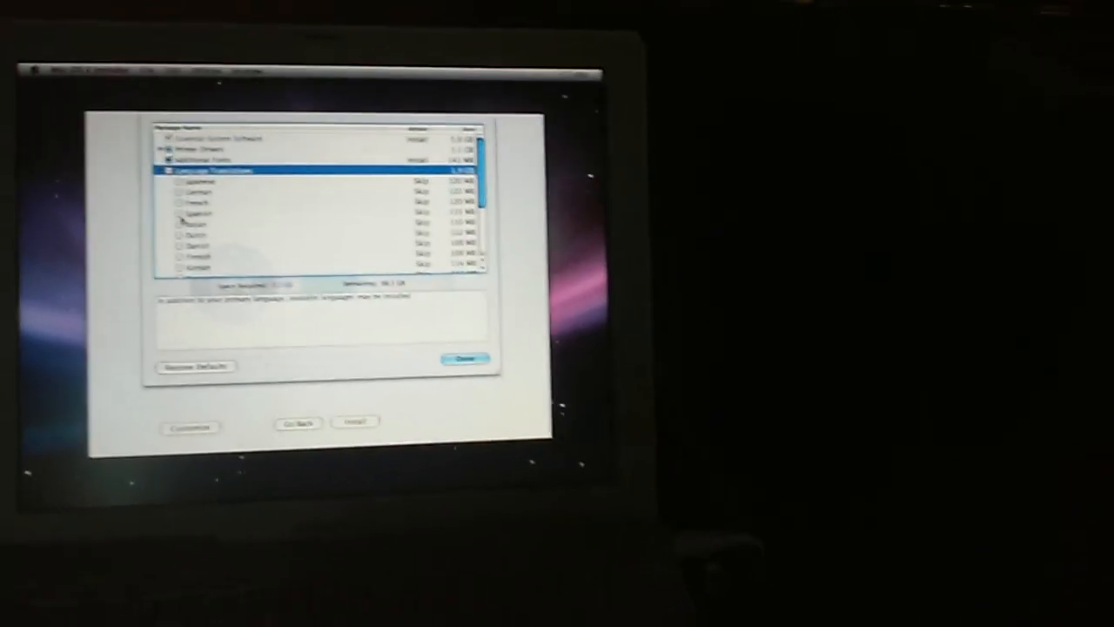